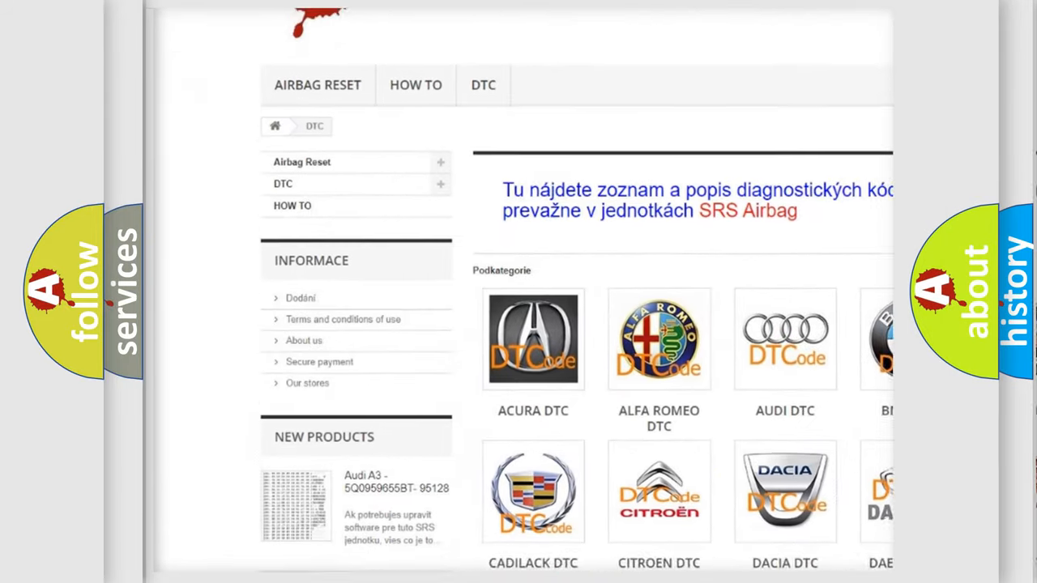
pyautogui.scroll(-3)
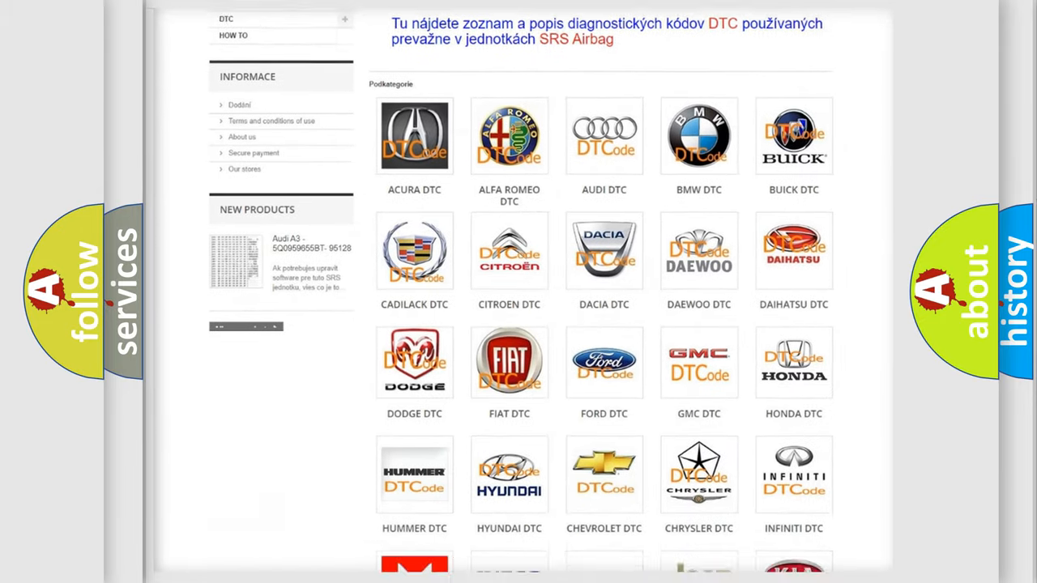
pyautogui.scroll(-3)
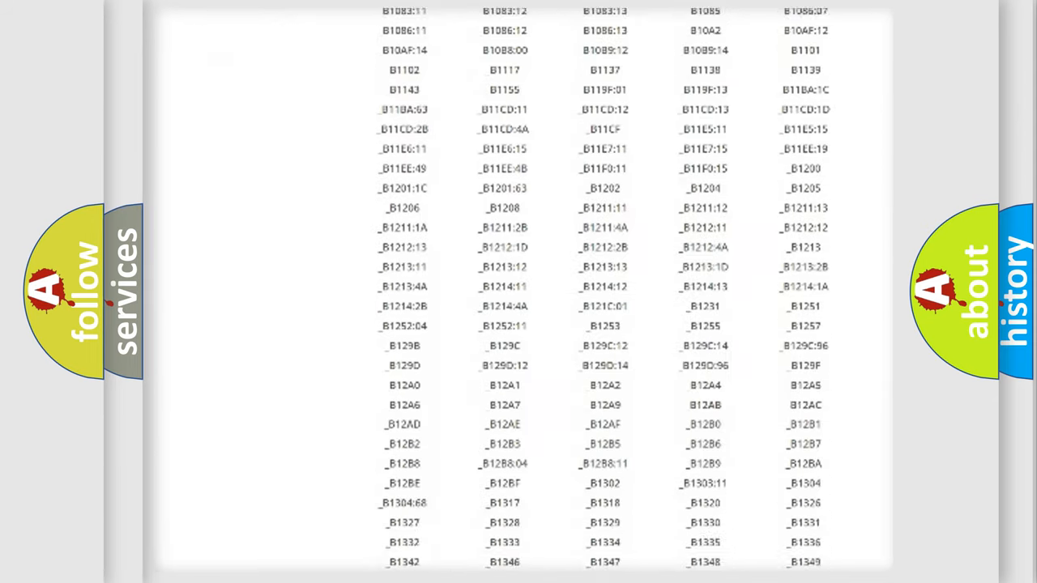
pyautogui.scroll(-3)
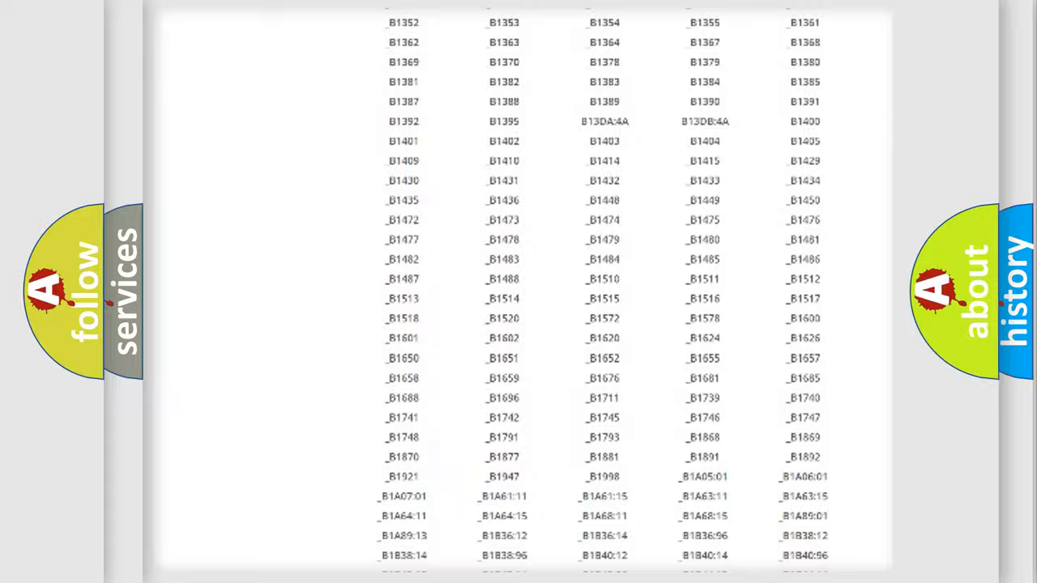